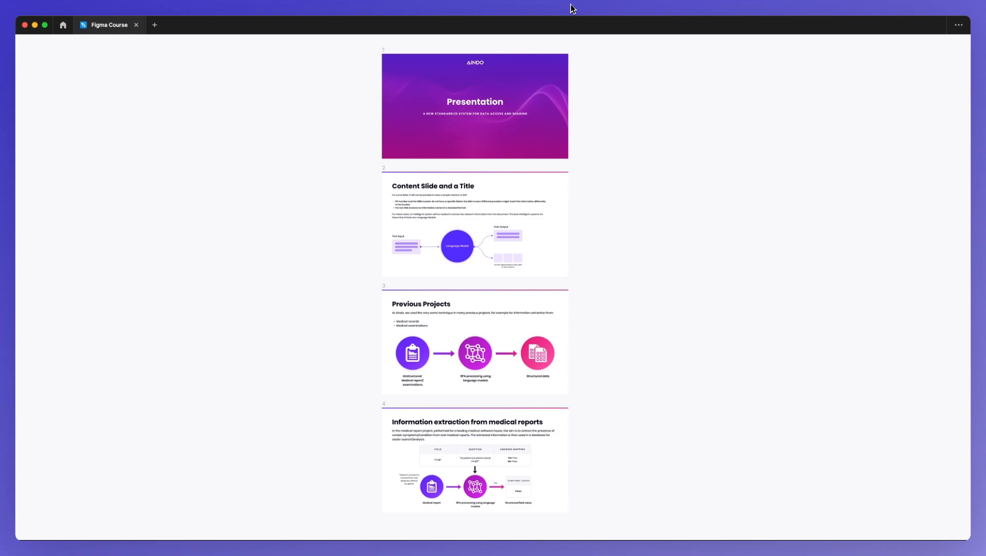
{"action": "mouse_move", "coordinate": [646, 114]}
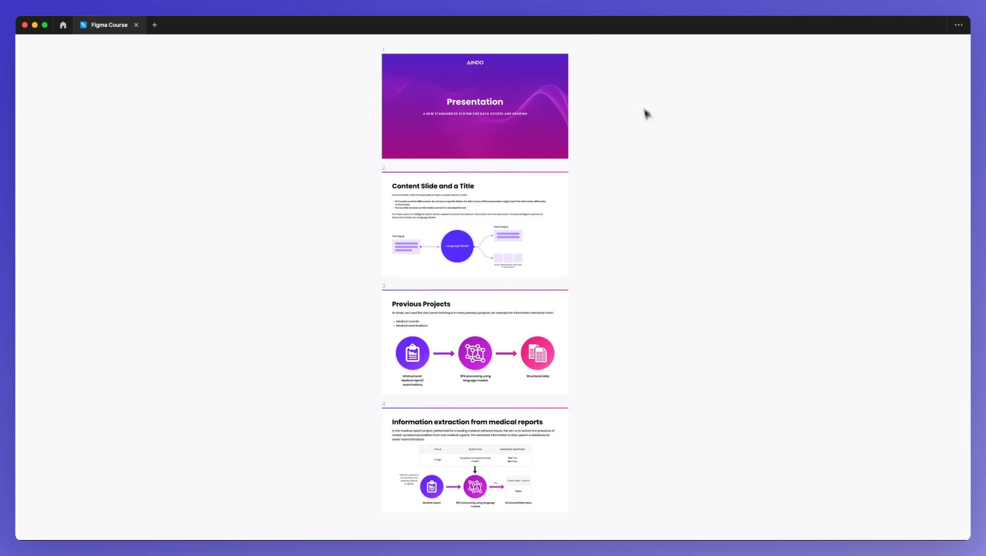
Reveal the Layers and Design panels around the Presentation page's four slides
{"action": "left_click", "coordinate": [474, 107]}
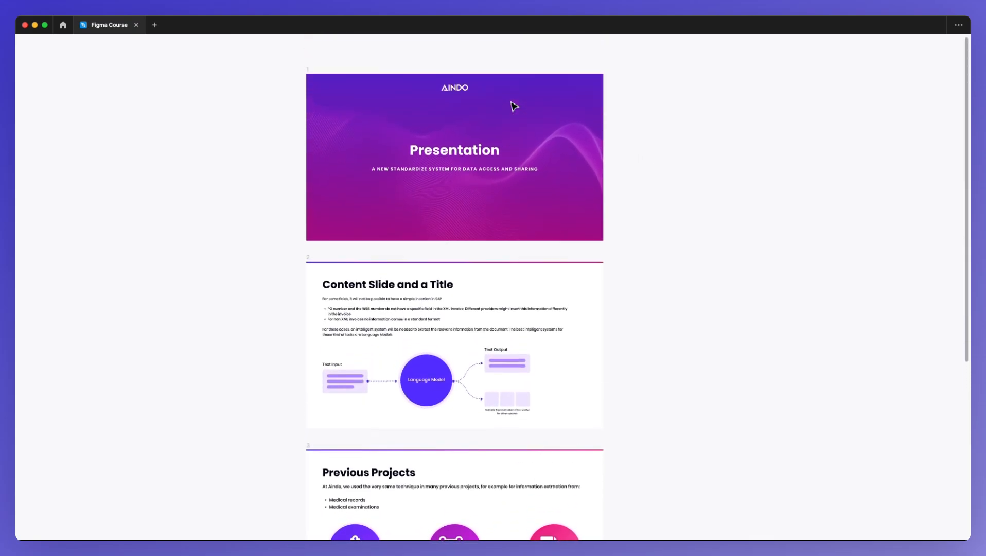
{"action": "scroll", "scroll_direction": "down", "scroll_amount": 3}
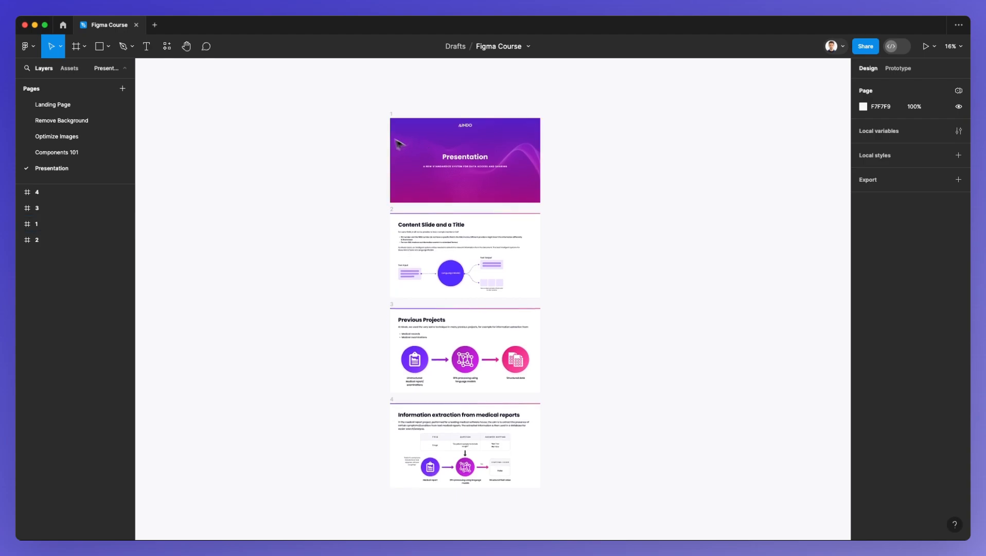
{"action": "mouse_move", "coordinate": [383, 117]}
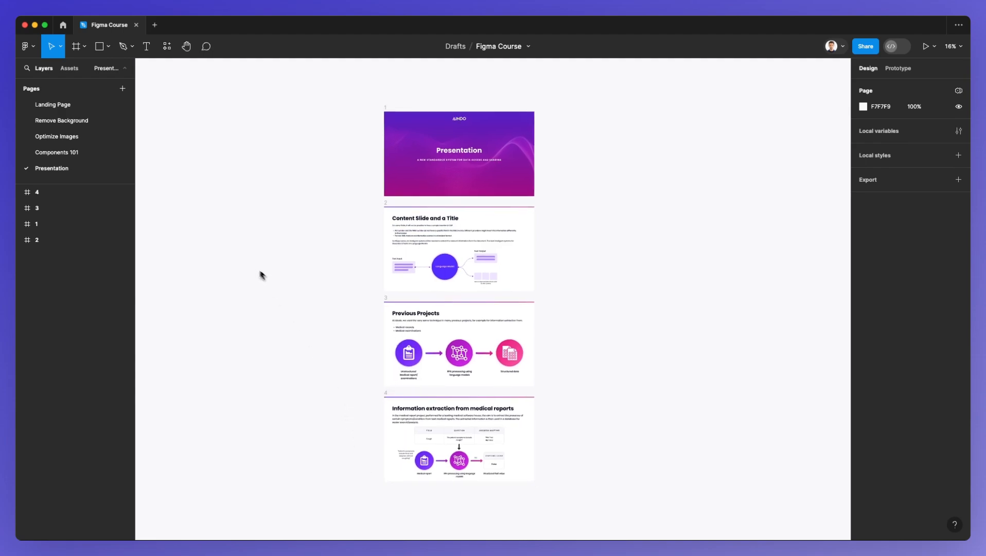
Identify which slide each of layers 4, 3 and 1 holds in the Layers panel
{"action": "left_click", "coordinate": [37, 208]}
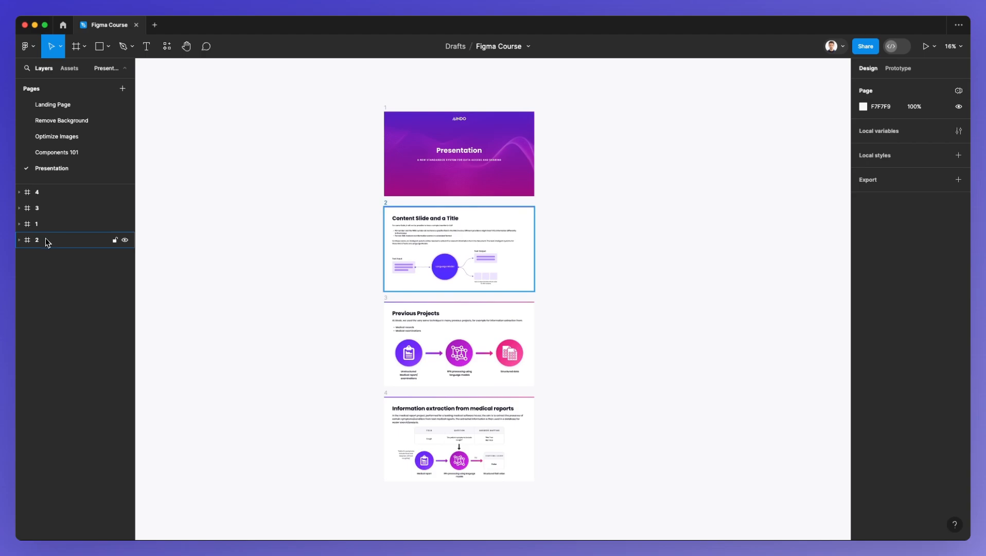
{"action": "left_click", "coordinate": [36, 191]}
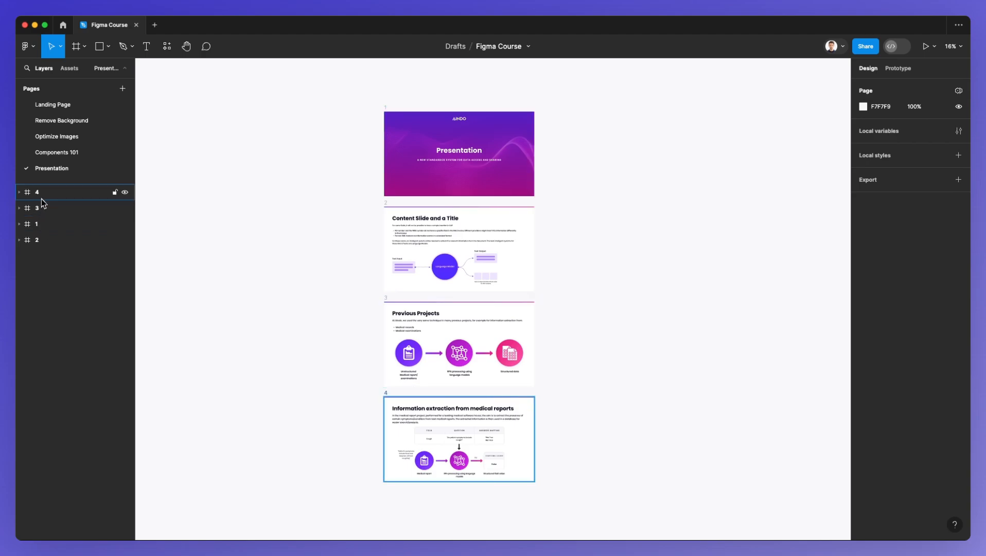
{"action": "left_click", "coordinate": [36, 208]}
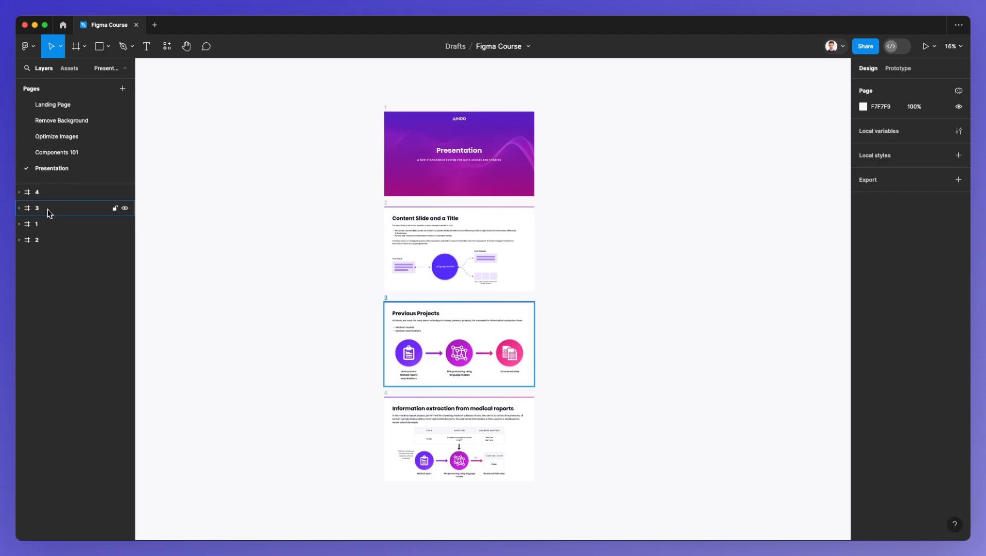
{"action": "left_click", "coordinate": [36, 223]}
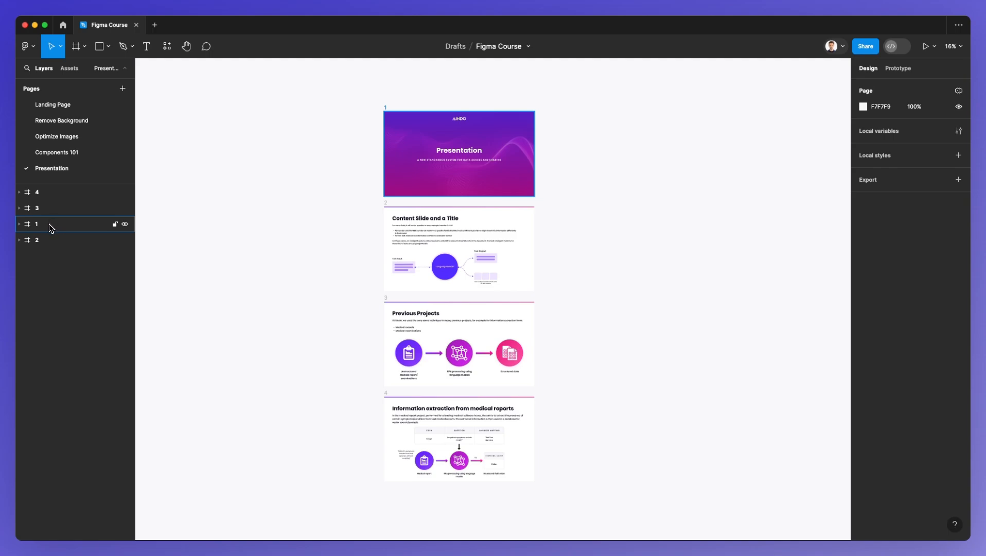
{"action": "left_click", "coordinate": [36, 224]}
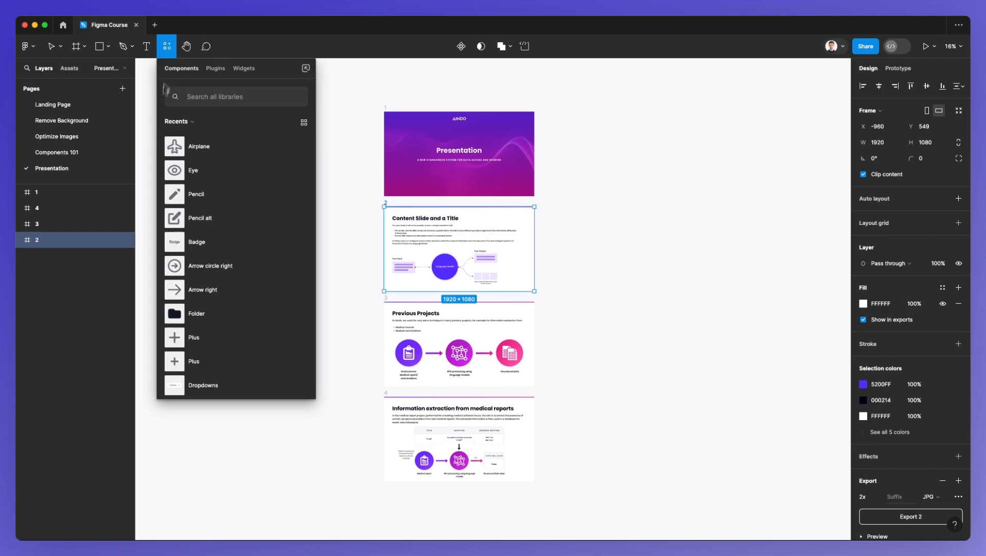
Run the Super Tidy plugin's Reorder command so the frames list as 1, 2, 3, 4
{"action": "left_click", "coordinate": [215, 68]}
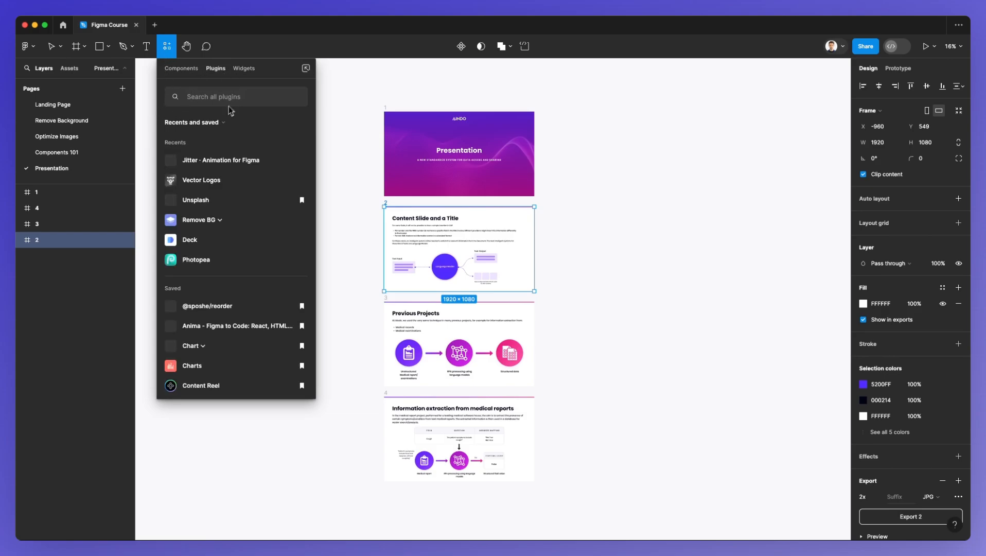
{"action": "type", "text": "reorder"}
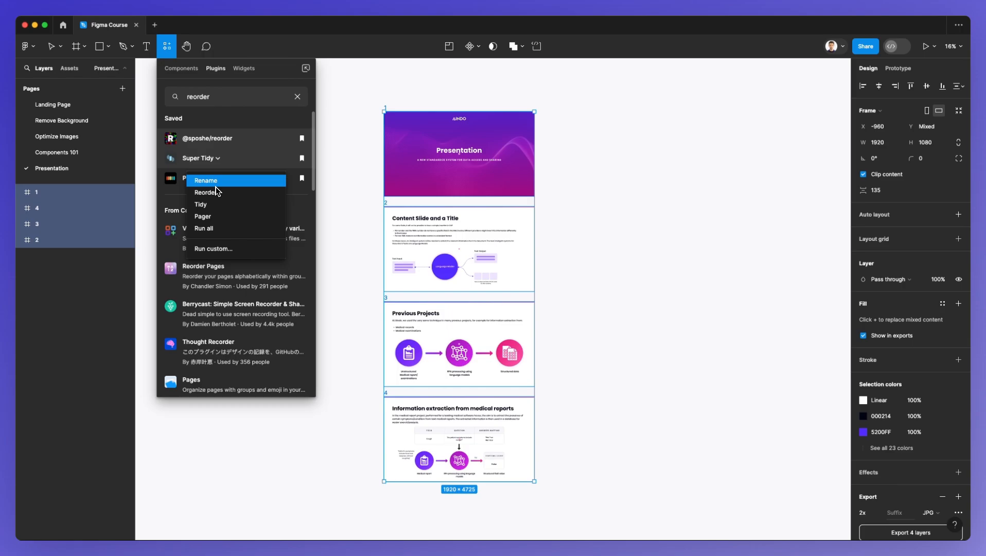
{"action": "mouse_move", "coordinate": [218, 195]}
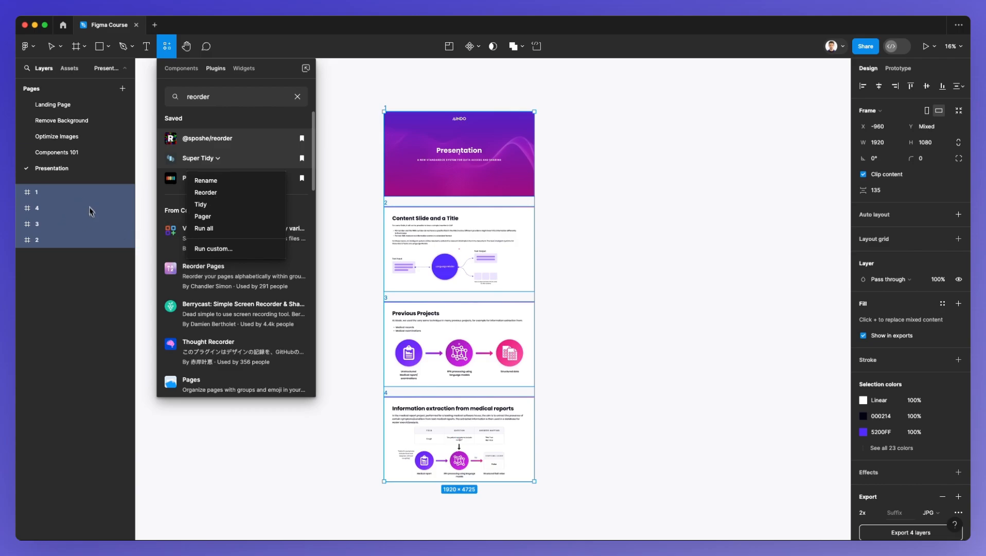
{"action": "left_click", "coordinate": [201, 204]}
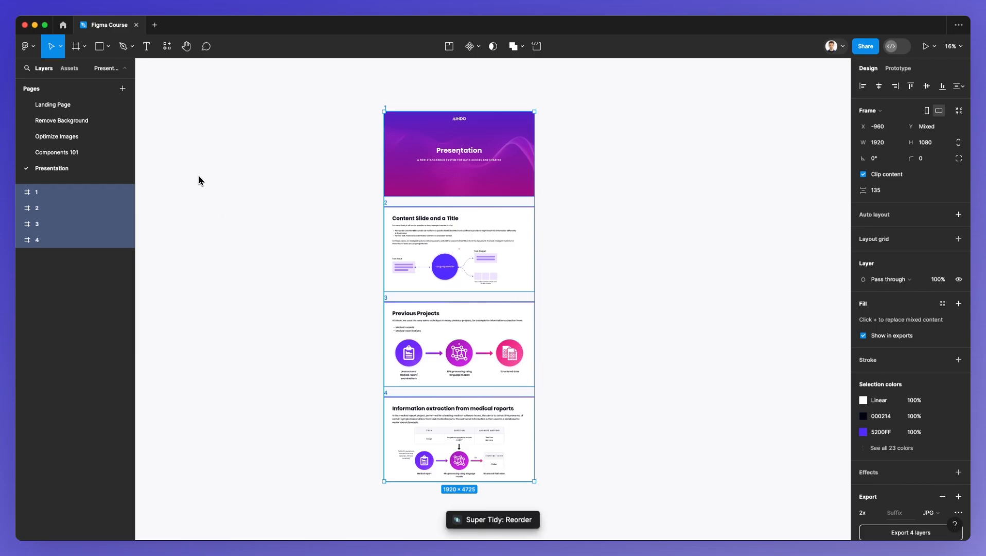
{"action": "mouse_move", "coordinate": [78, 209]}
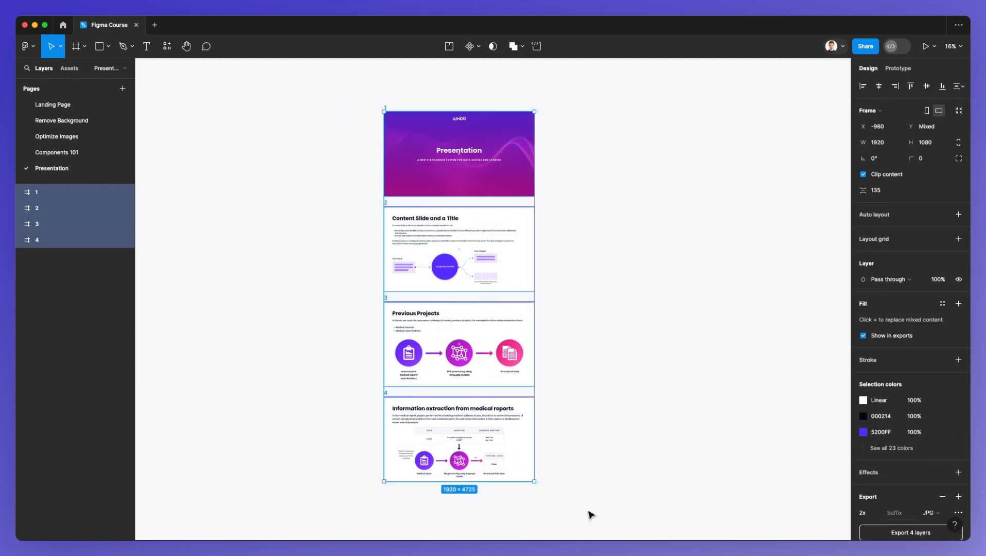
{"action": "mouse_move", "coordinate": [21, 196]}
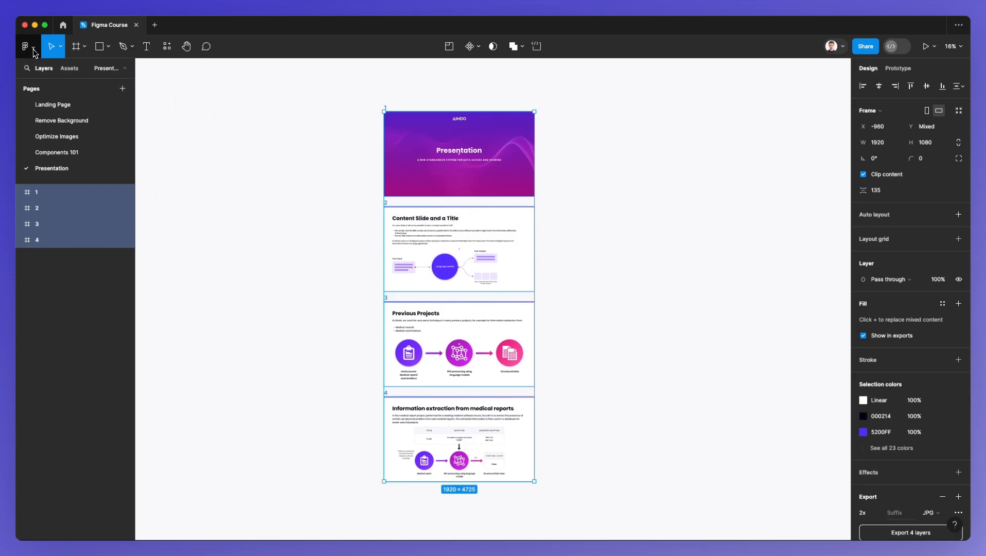
Collapse the layer list via the command search after peeking inside slide 2
{"action": "left_click", "coordinate": [25, 46]}
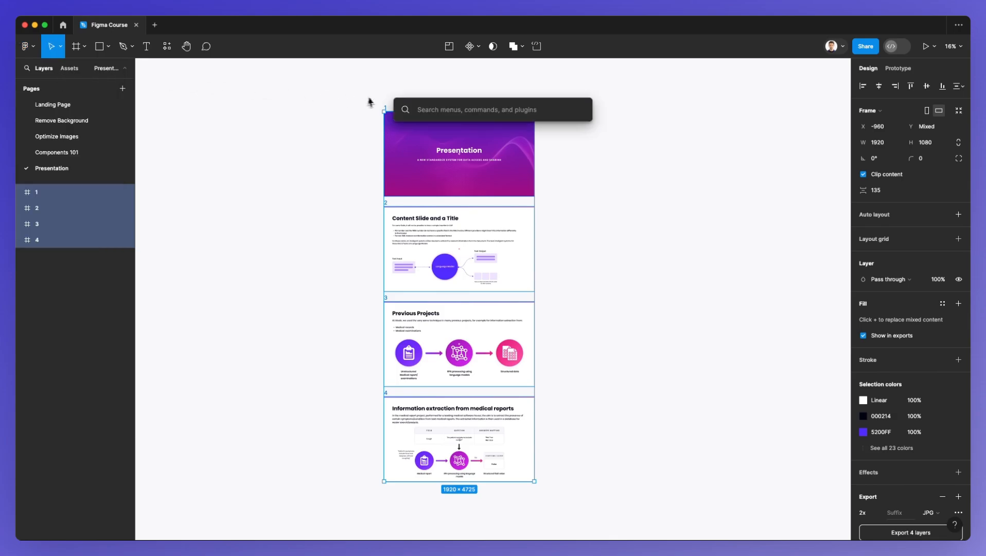
{"action": "type", "text": "colla"}
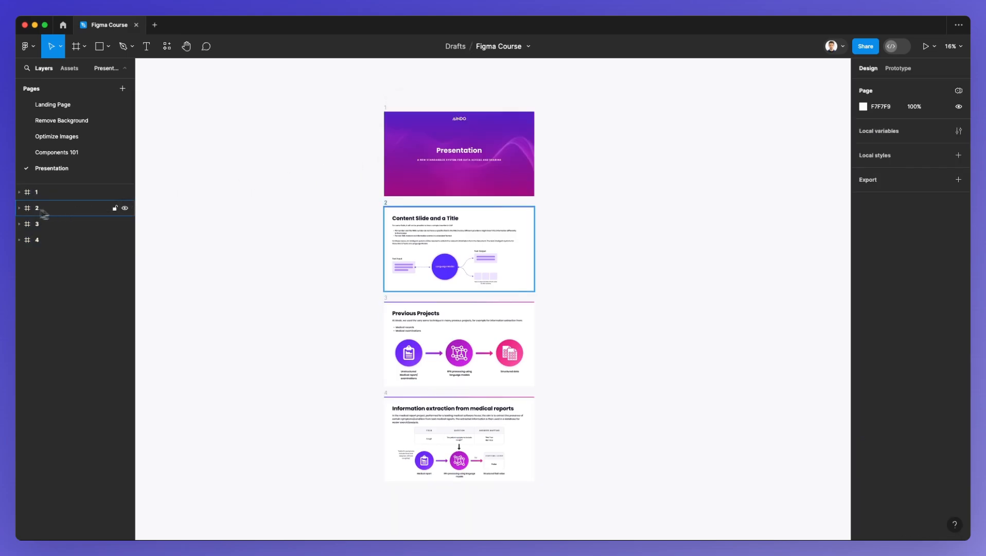
{"action": "left_click", "coordinate": [18, 207]}
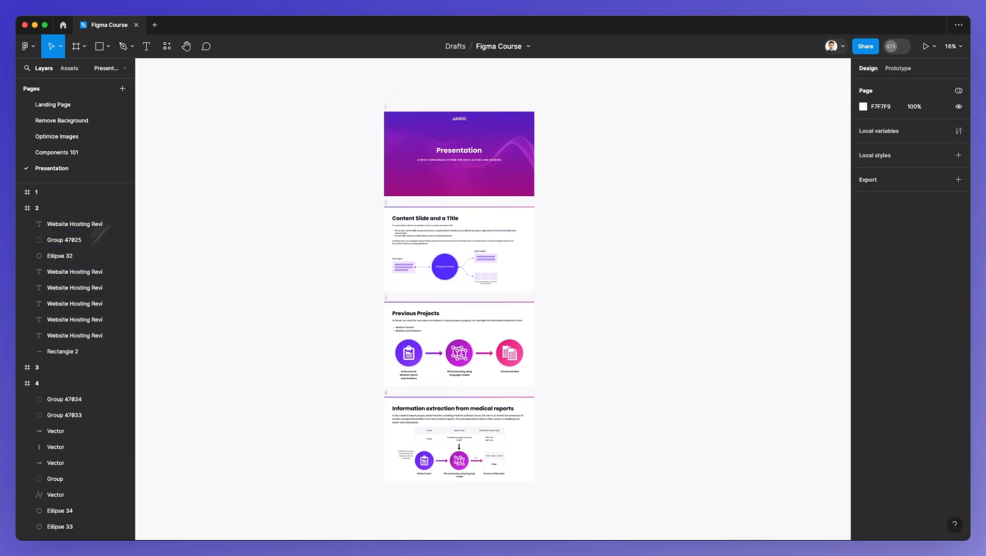
{"action": "left_click", "coordinate": [74, 272]}
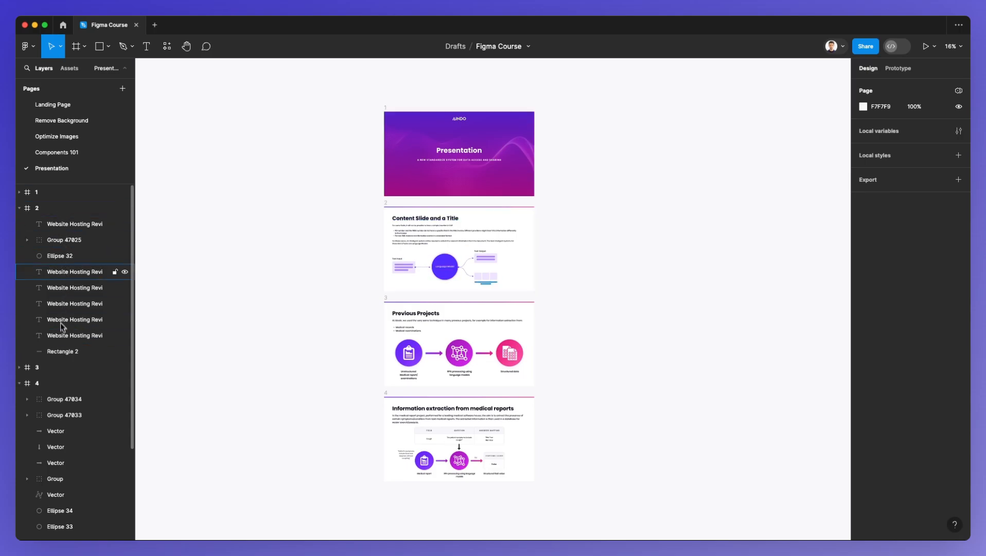
{"action": "left_click", "coordinate": [25, 46]}
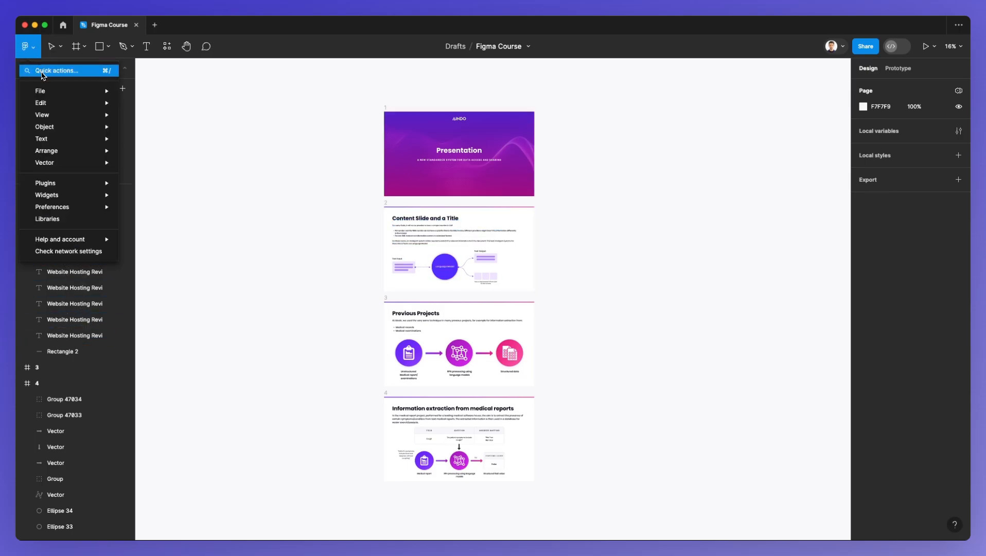
{"action": "type", "text": "coo"}
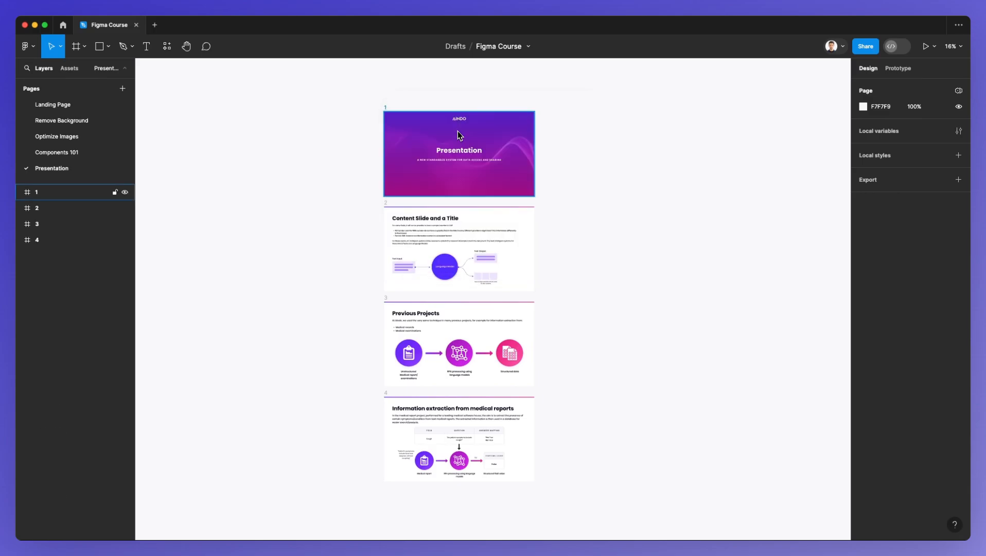
Confirm layers 1, 2 and 4 match their slides, then start selecting all four frames
{"action": "left_click", "coordinate": [36, 239]}
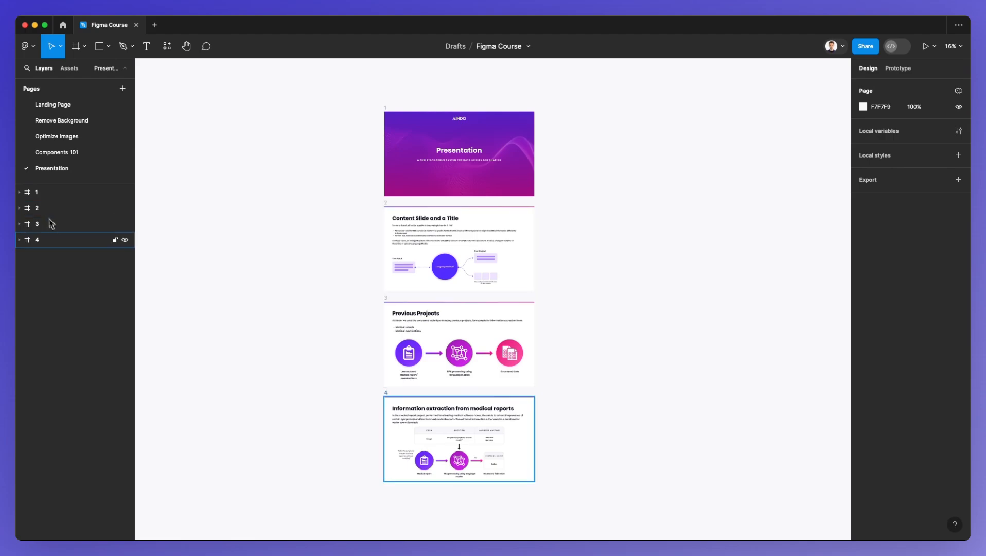
{"action": "left_click", "coordinate": [36, 208]}
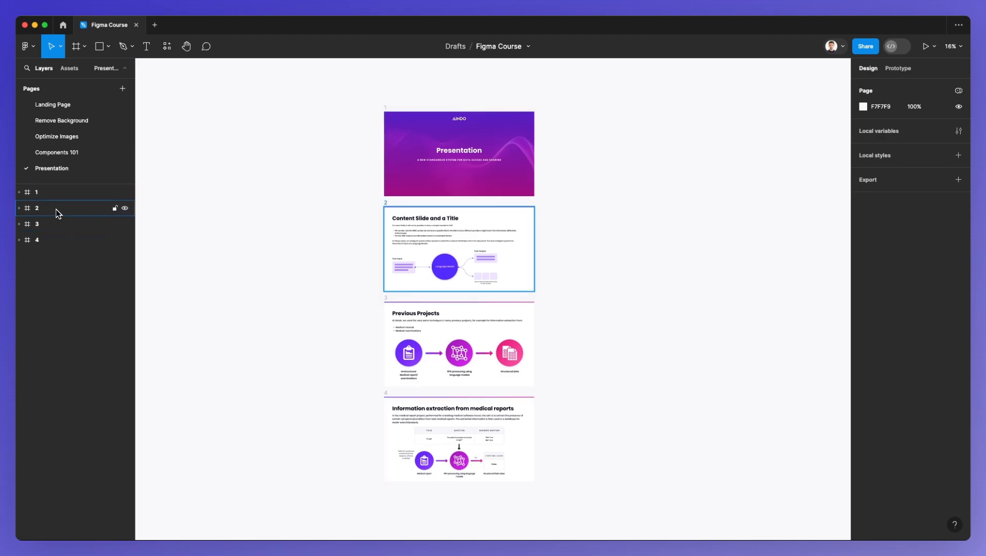
{"action": "mouse_move", "coordinate": [80, 212]}
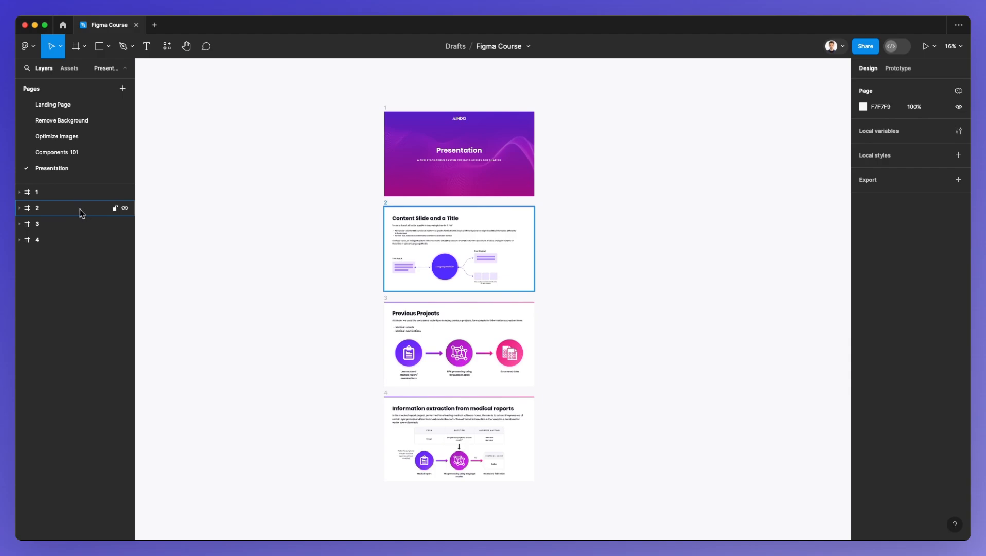
{"action": "left_click", "coordinate": [36, 191]}
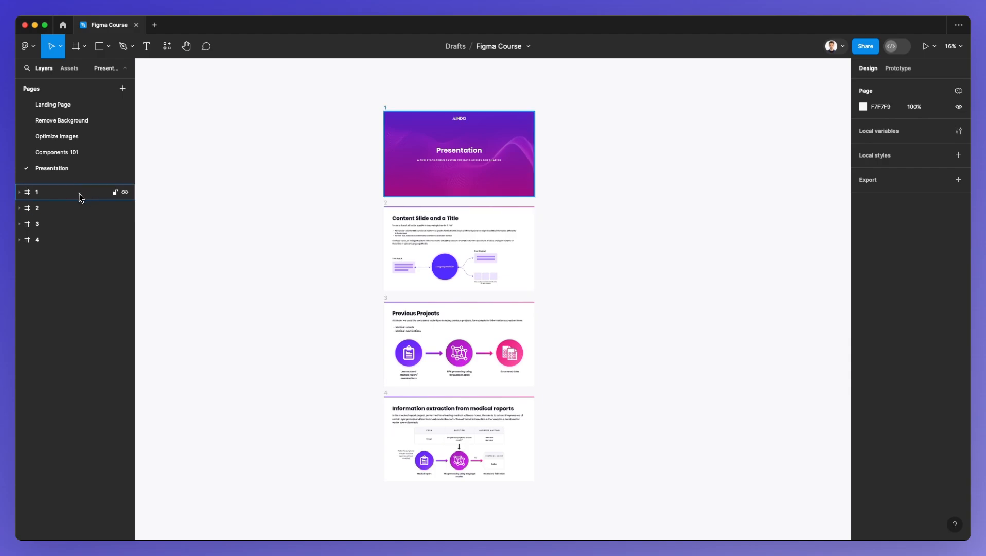
{"action": "left_click", "coordinate": [36, 207]}
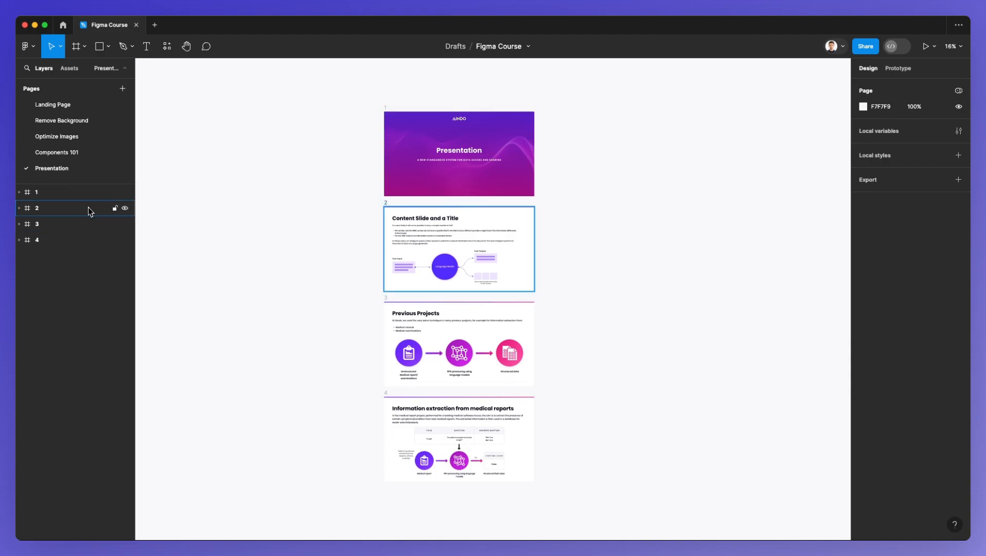
{"action": "left_click", "coordinate": [36, 240]}
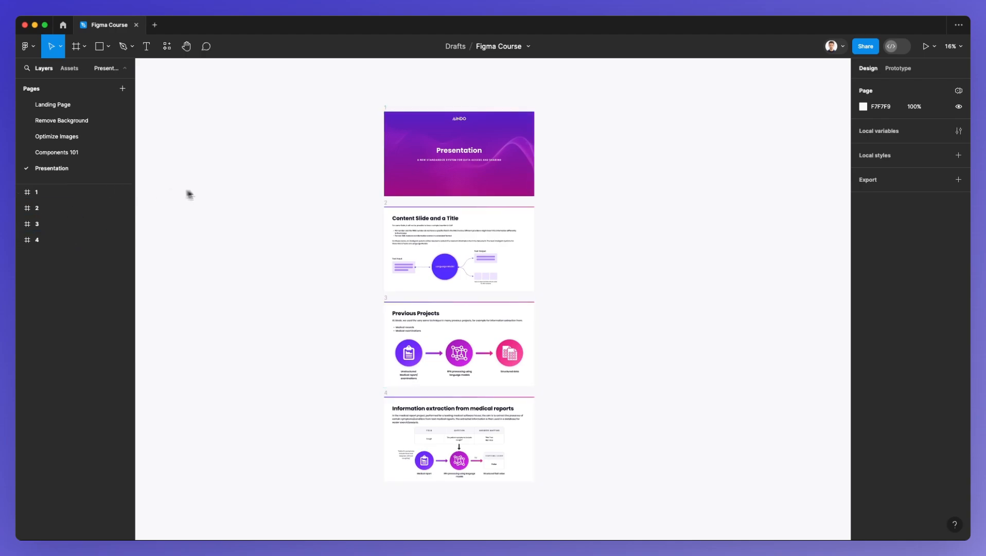
{"action": "left_click", "coordinate": [458, 153]}
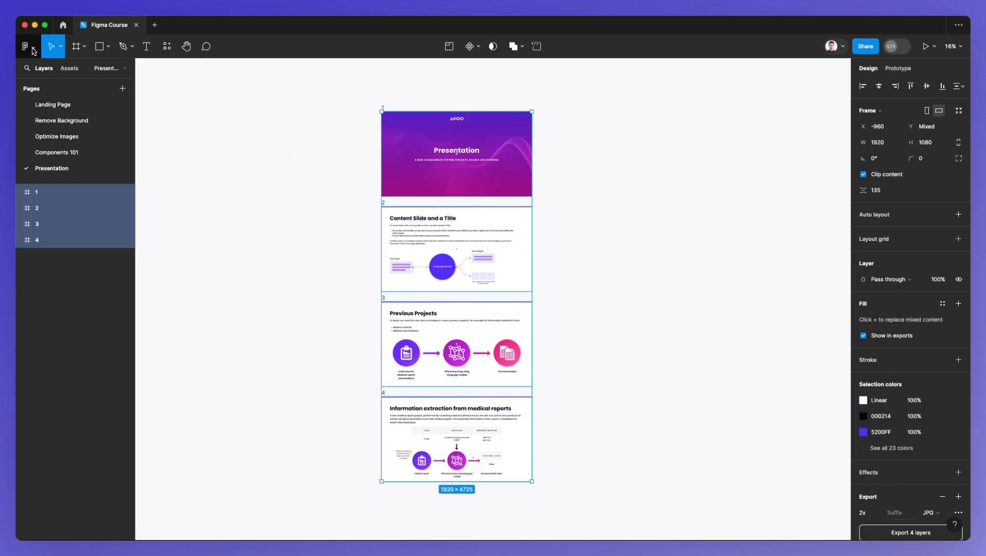
Export the four frames to PDF as one merged Presentation.pdf saved in folder AA
{"action": "left_click", "coordinate": [25, 46]}
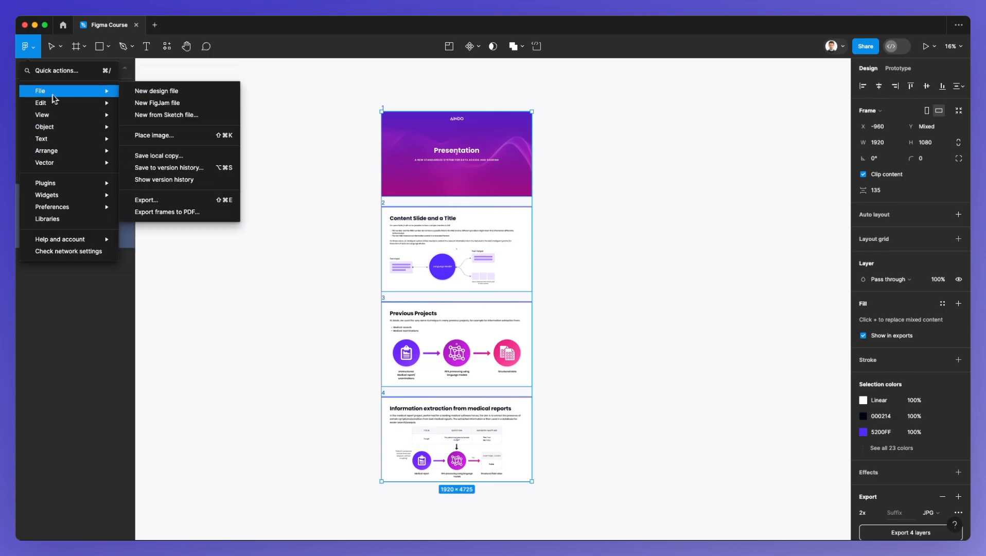
{"action": "mouse_move", "coordinate": [168, 214]}
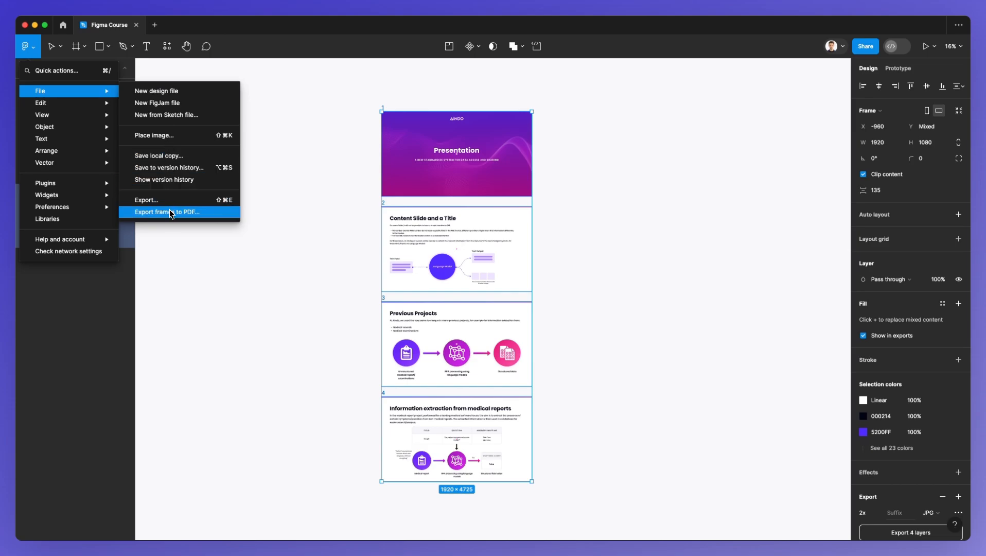
{"action": "left_click", "coordinate": [166, 212]}
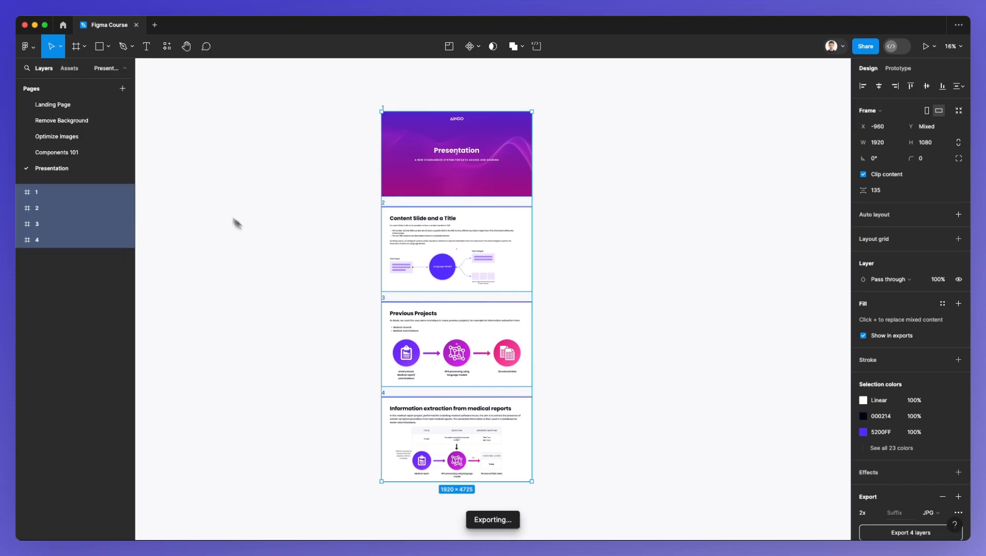
{"action": "left_click", "coordinate": [909, 532]}
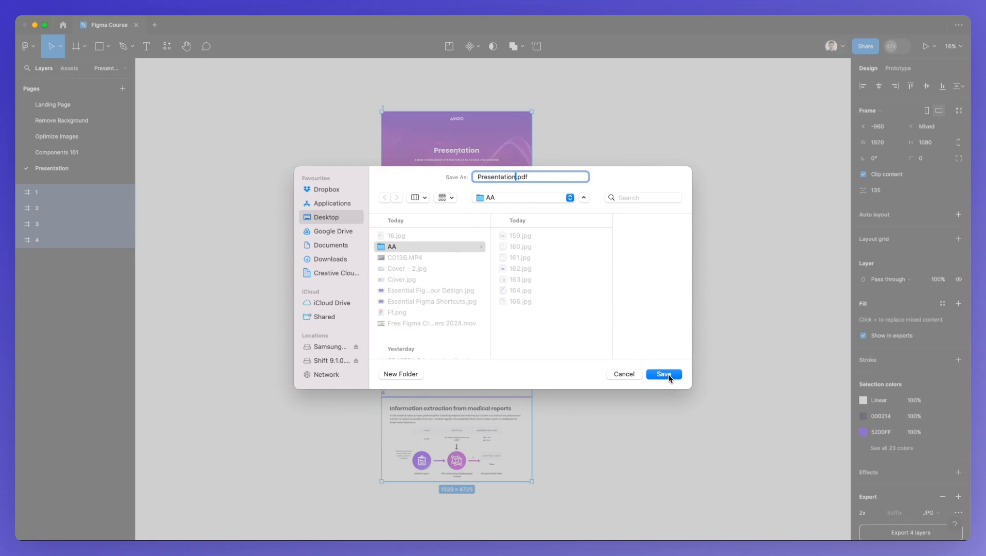
{"action": "left_click", "coordinate": [662, 373]}
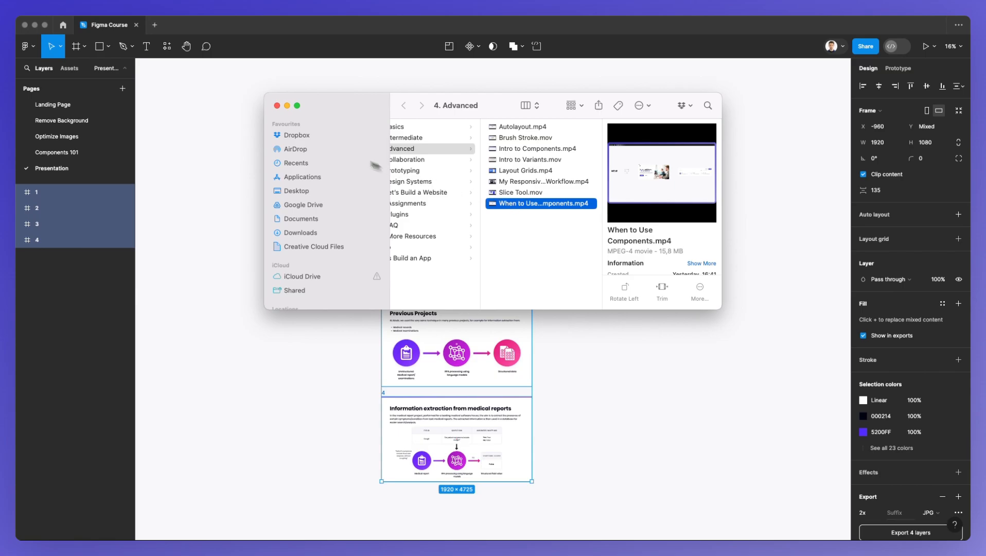
Preview Presentation.pdf from Desktop > AA, view its second slide, and close the preview
{"action": "left_click", "coordinate": [295, 190]}
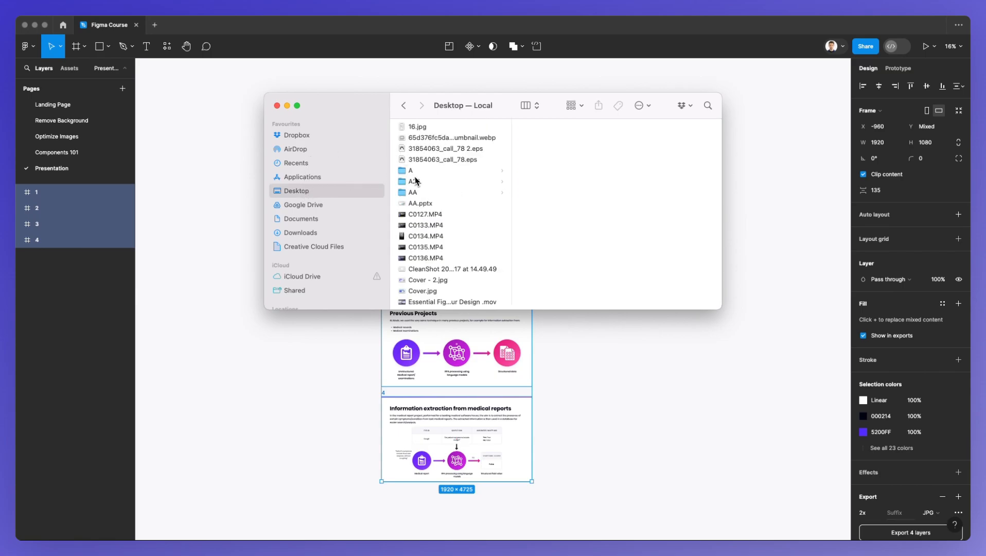
{"action": "left_click", "coordinate": [413, 192]}
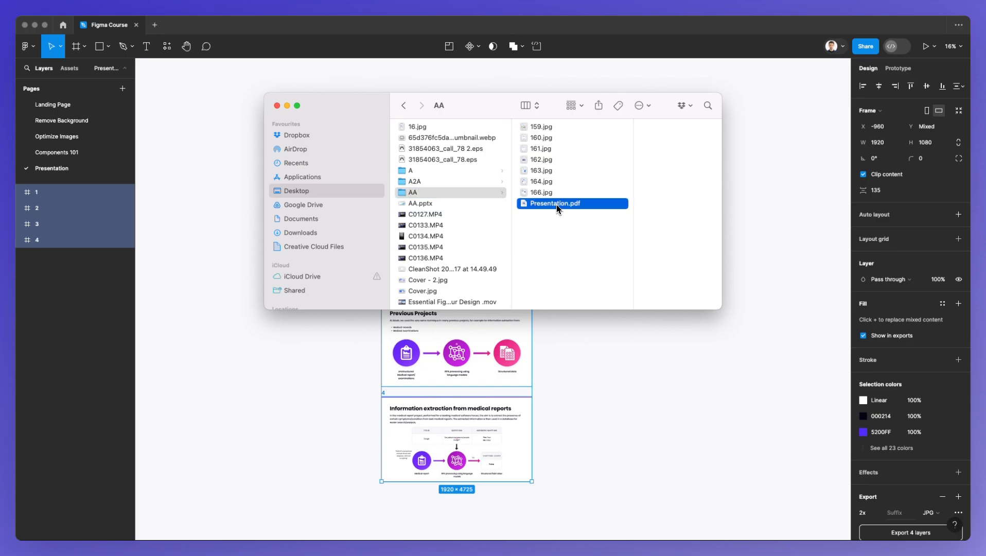
{"action": "double_click", "coordinate": [554, 203]}
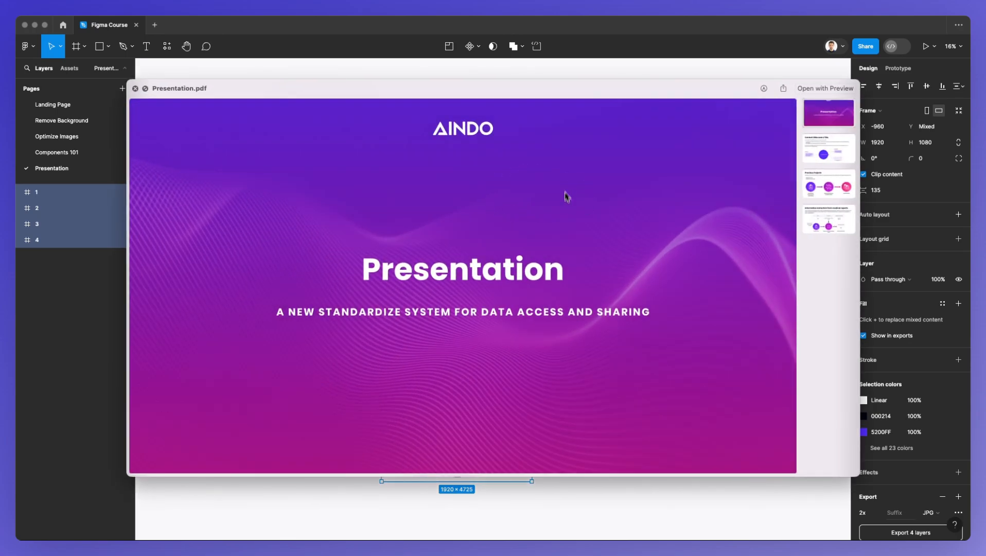
{"action": "left_click", "coordinate": [829, 148]}
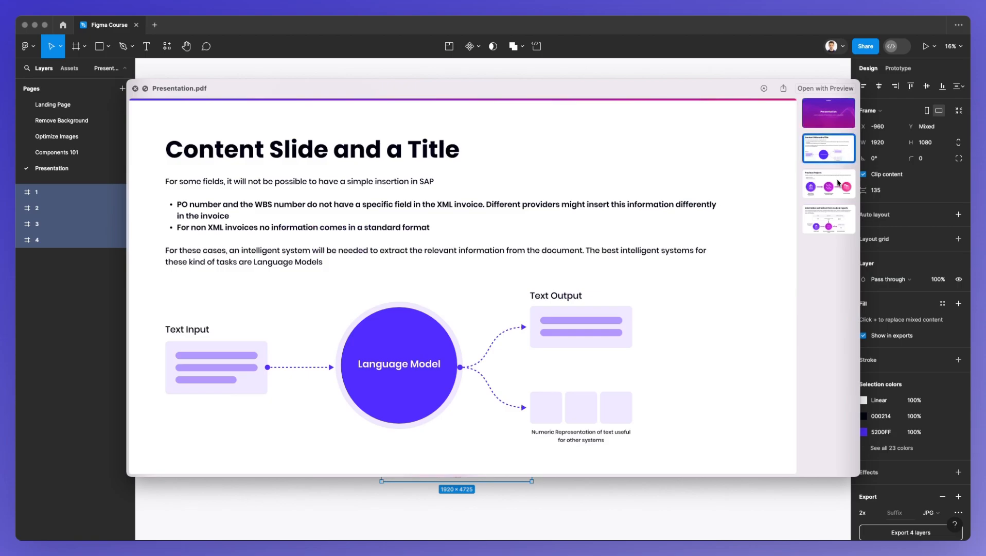
{"action": "left_click", "coordinate": [828, 183]}
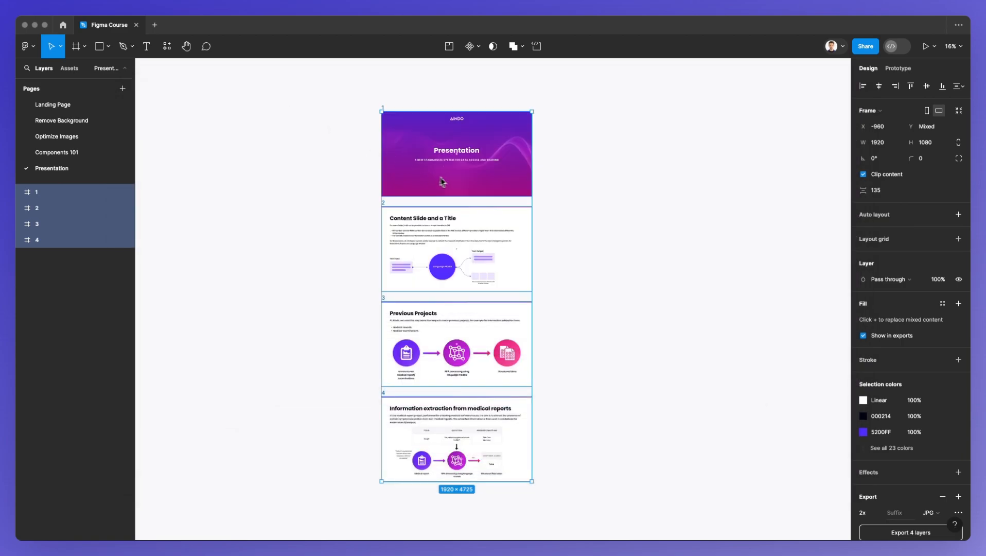
Set the export format to 1x PDF and export the four layers as separate files
{"action": "scroll", "scroll_direction": "down", "scroll_amount": 3}
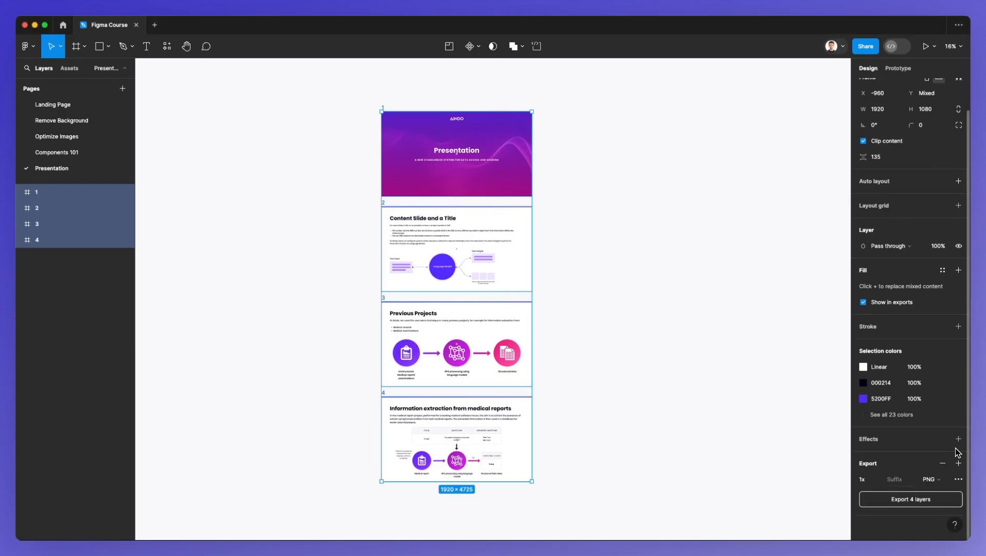
{"action": "left_click", "coordinate": [929, 479]}
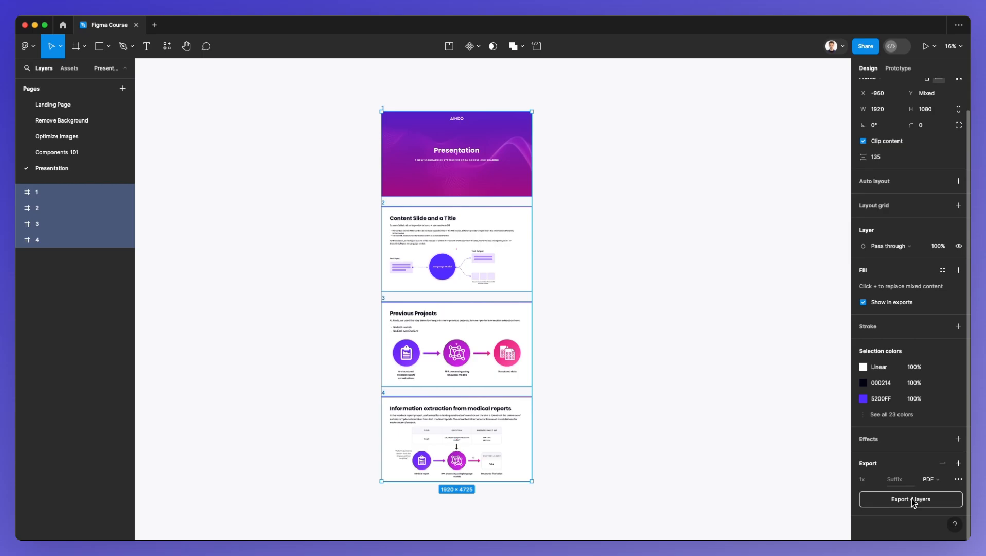
{"action": "left_click", "coordinate": [910, 498]}
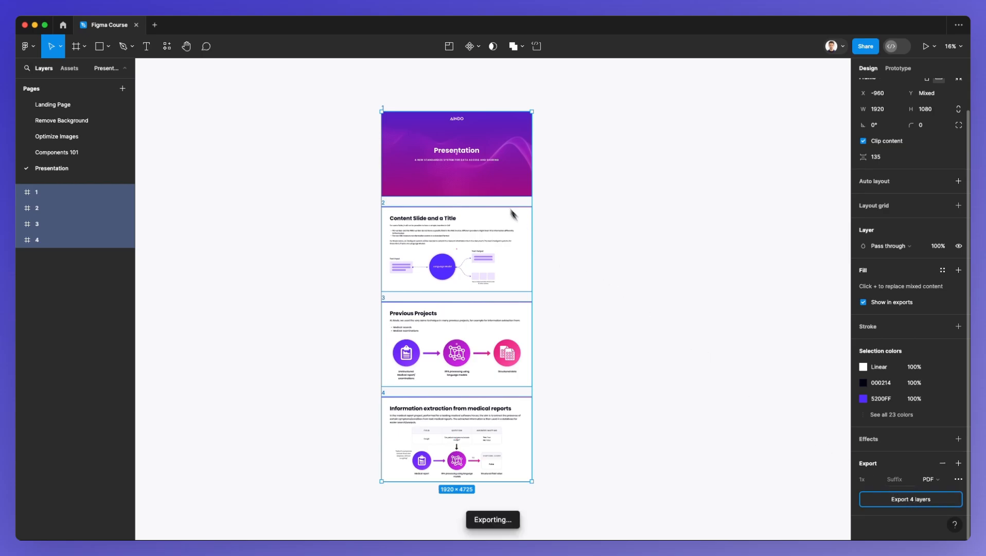
{"action": "left_click", "coordinate": [909, 499]}
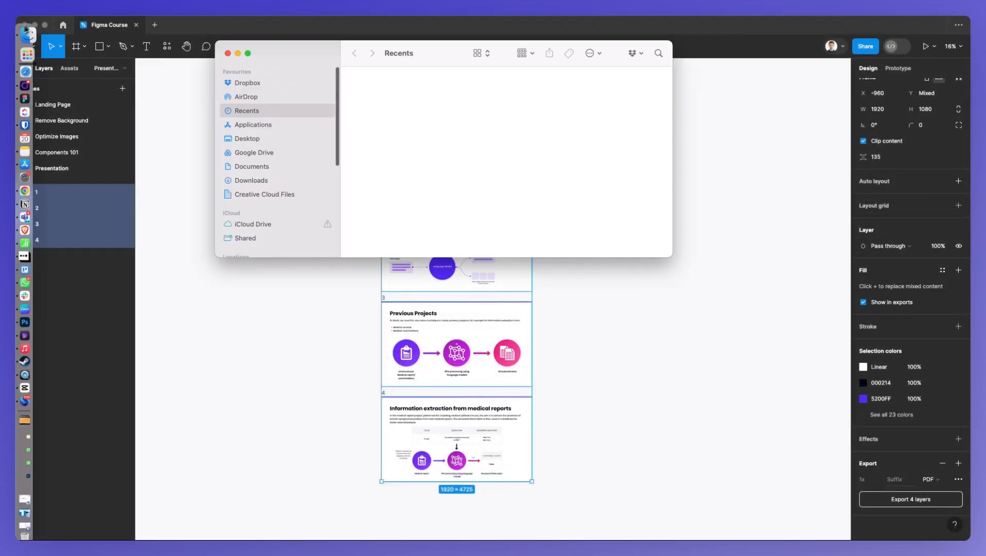
In Desktop > AA, inspect the merged Presentation.pdf against one of the single-slide PDFs
{"action": "left_click", "coordinate": [247, 138]}
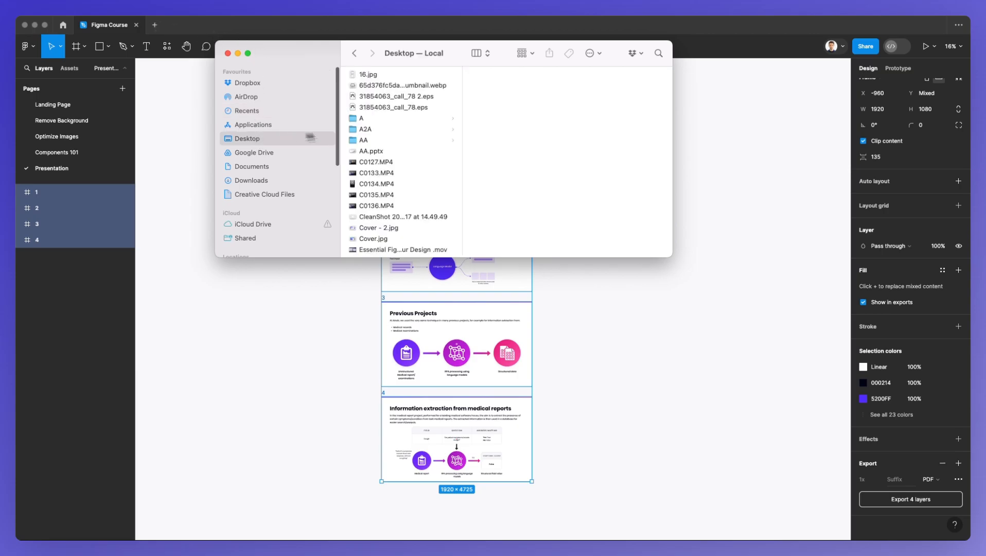
{"action": "left_click", "coordinate": [363, 140]}
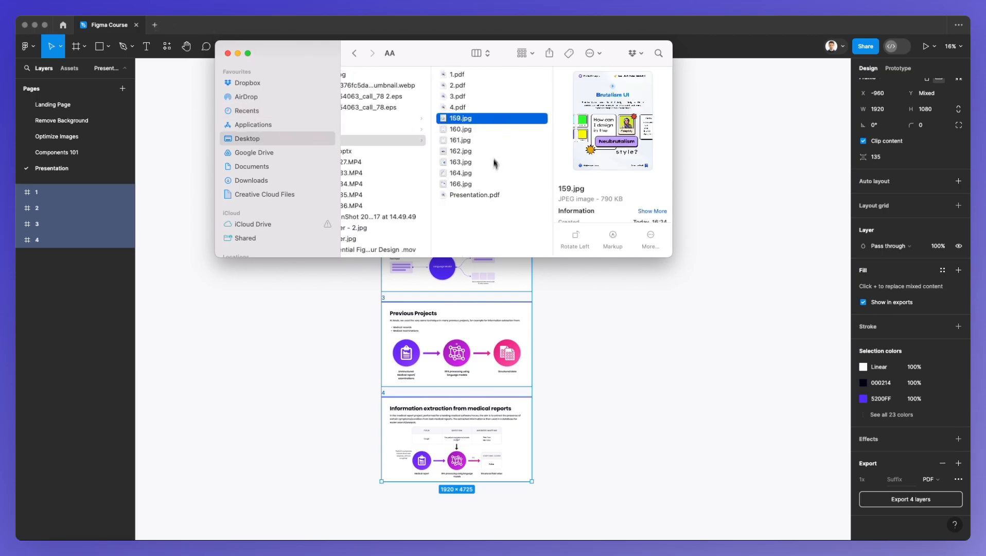
{"action": "left_click", "coordinate": [474, 153]}
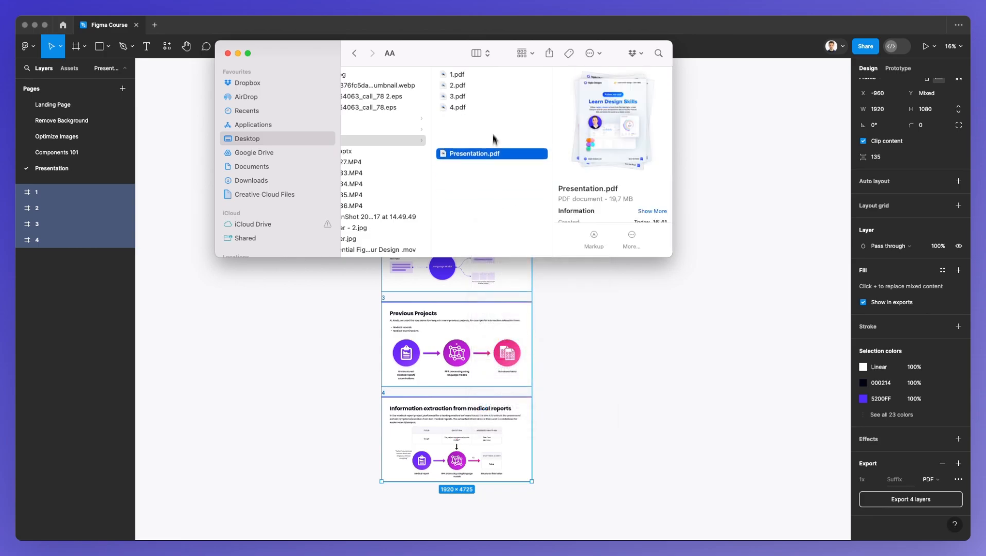
{"action": "left_click", "coordinate": [458, 74]}
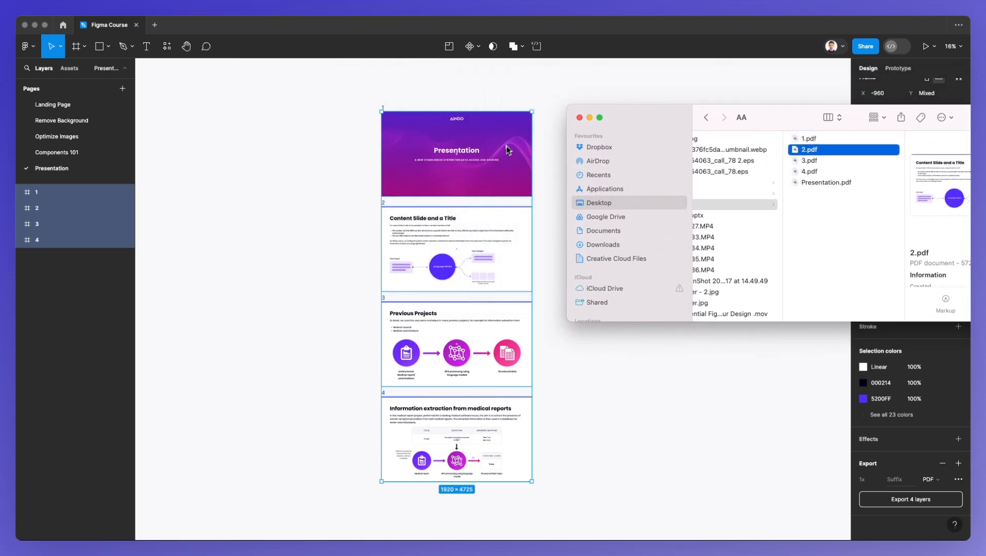
{"action": "mouse_move", "coordinate": [473, 208]}
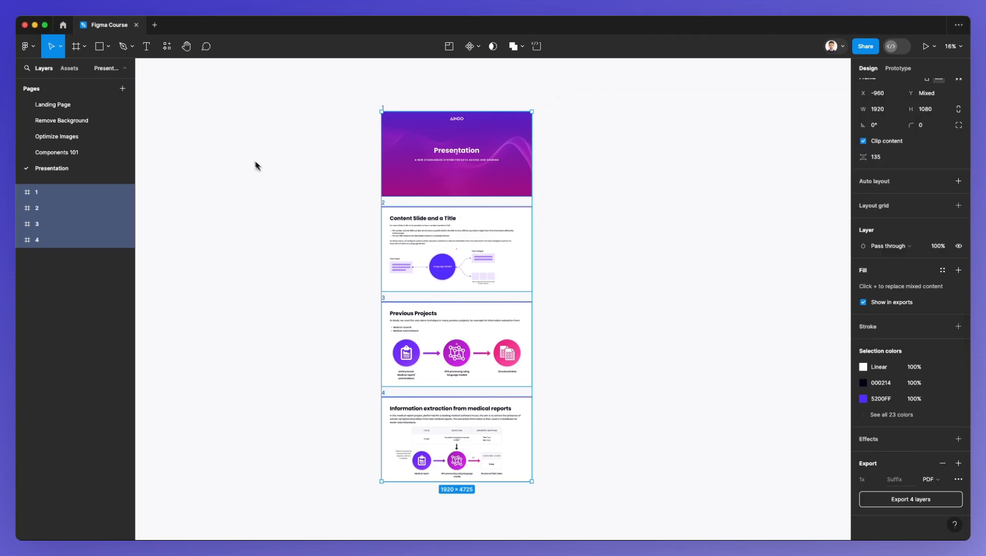
Show the main menu's File commands including Export frames to PDF
{"action": "left_click", "coordinate": [24, 47]}
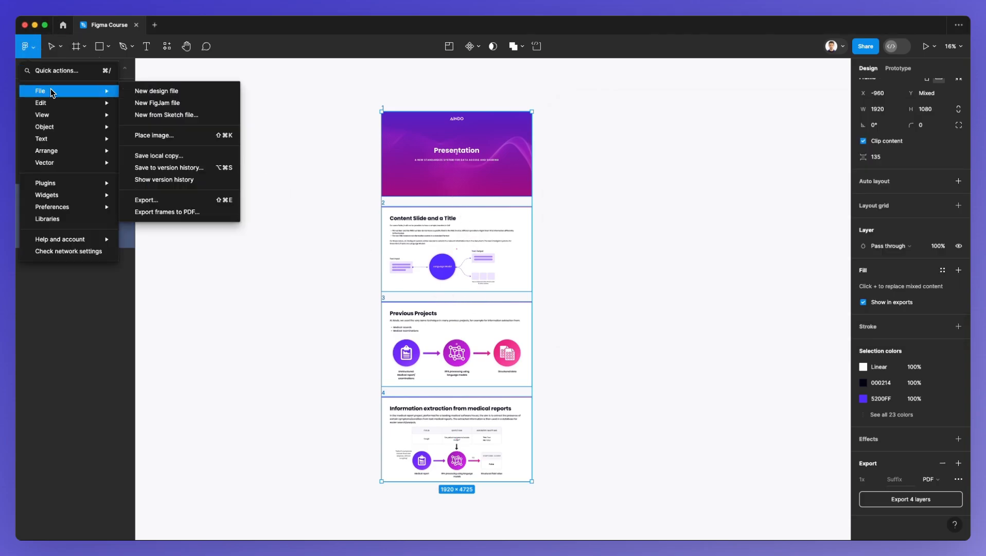
{"action": "mouse_move", "coordinate": [146, 199]}
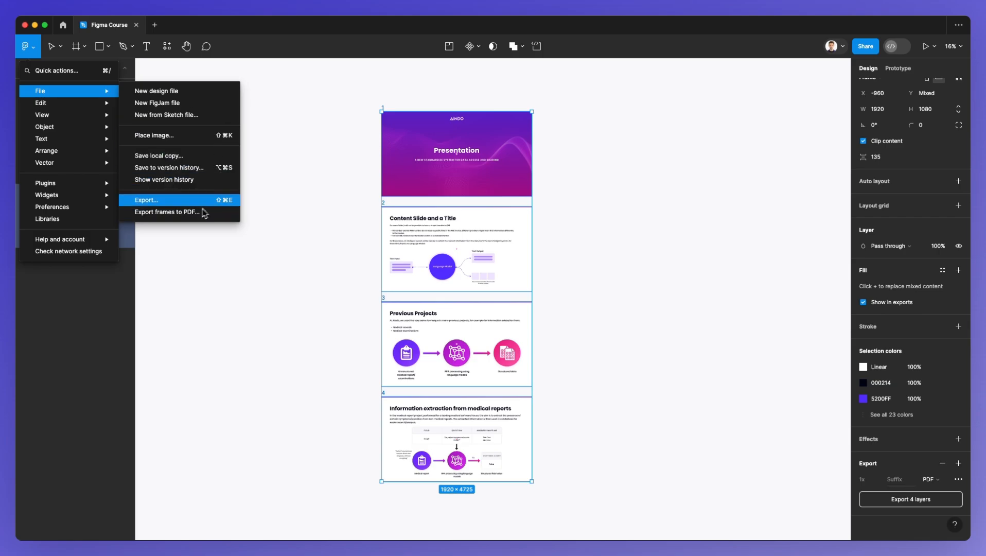
{"action": "mouse_move", "coordinate": [168, 212]}
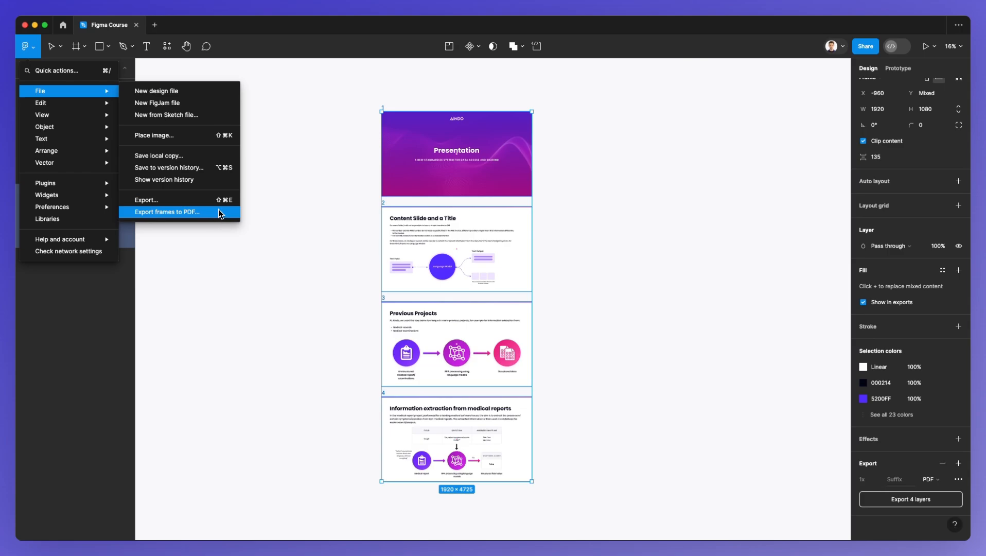